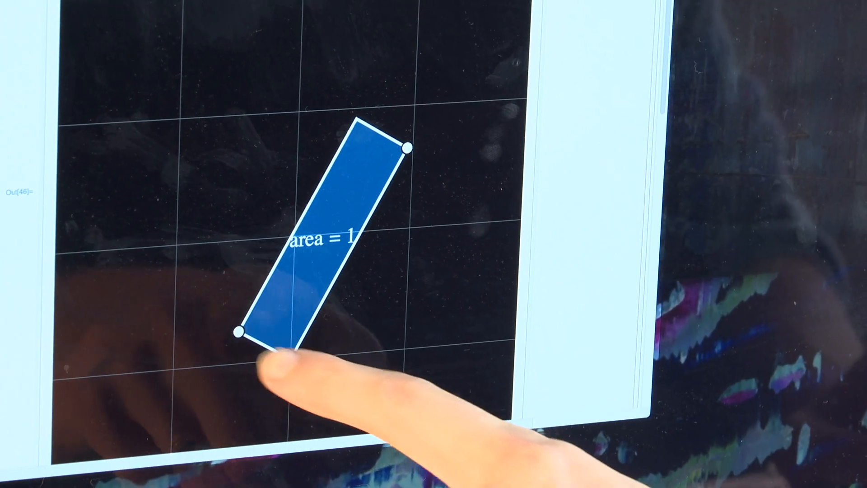
Step: Drag the rectangle's free vertex until it becomes a long thin strip tracing a full semicircle
drag(254, 334, 279, 357)
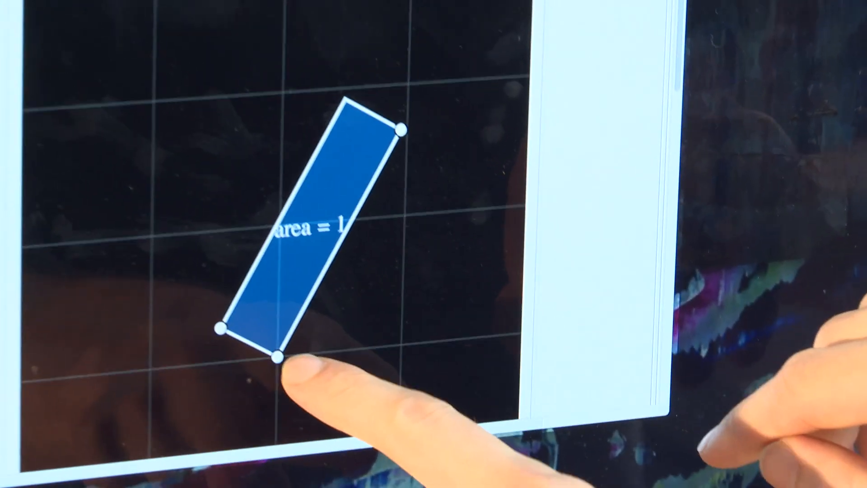
drag(282, 359, 351, 362)
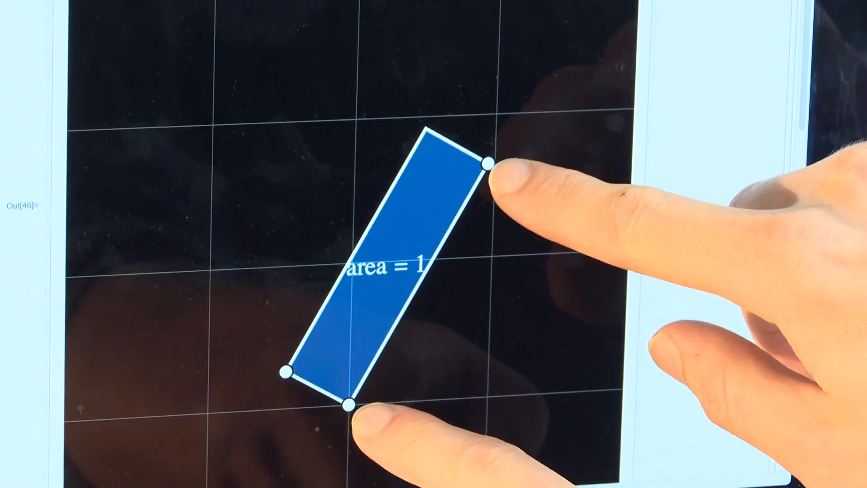
drag(490, 164, 519, 229)
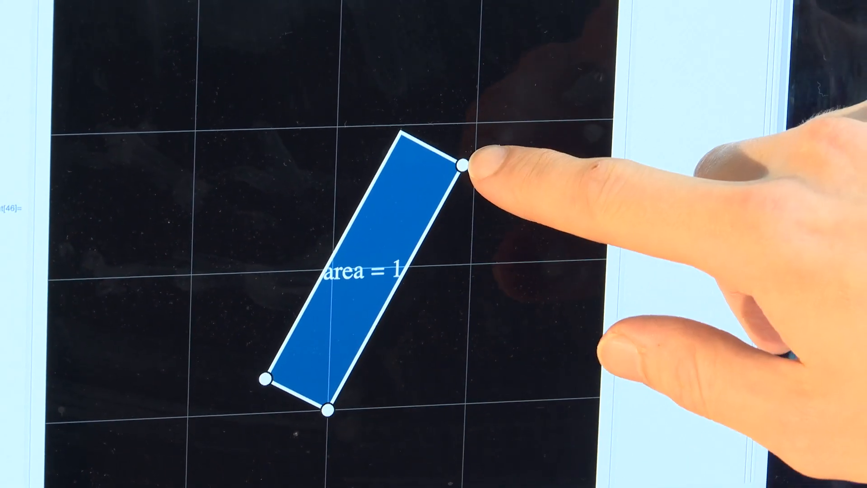
drag(463, 165, 438, 127)
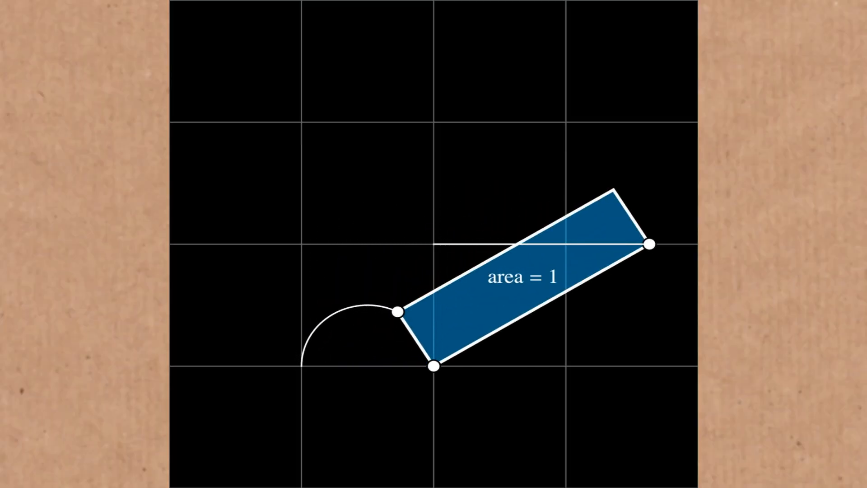
drag(651, 245, 432, 382)
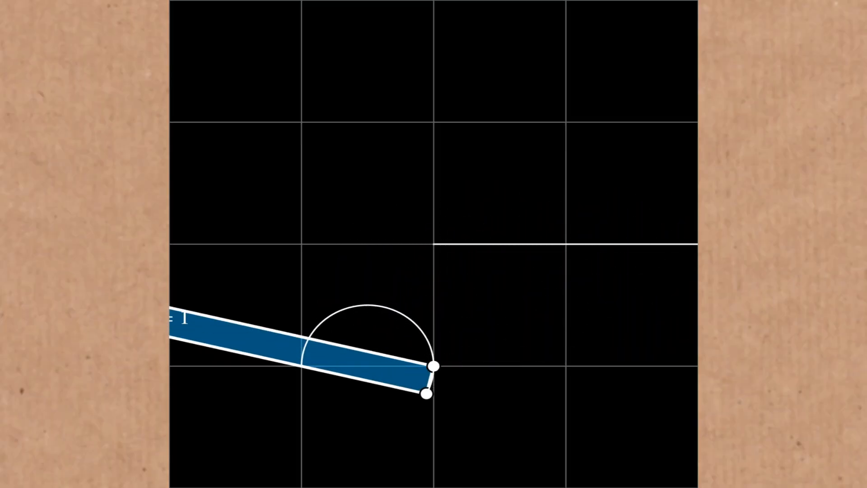